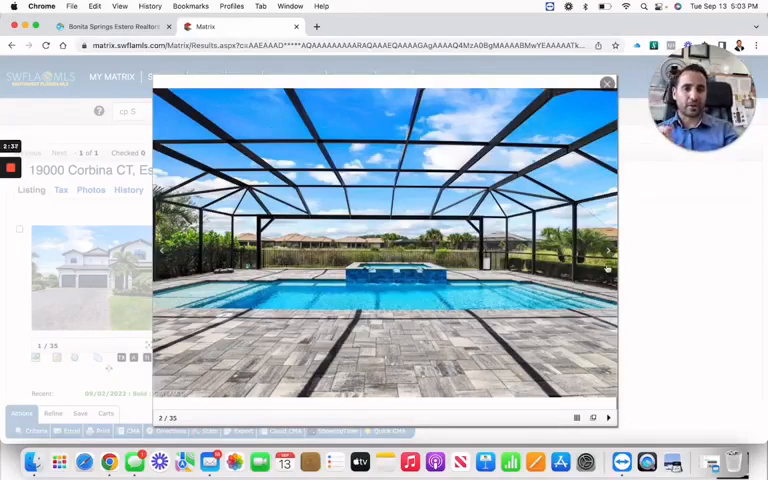
Advance the gallery to the aerial neighbourhood photos, then step back to photo 3 of 35
{"action": "left_click", "coordinate": [608, 250]}
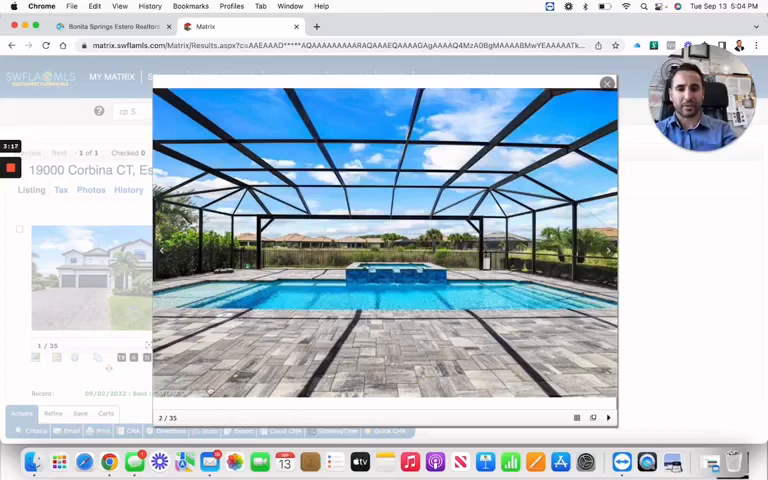
{"action": "mouse_move", "coordinate": [296, 301]}
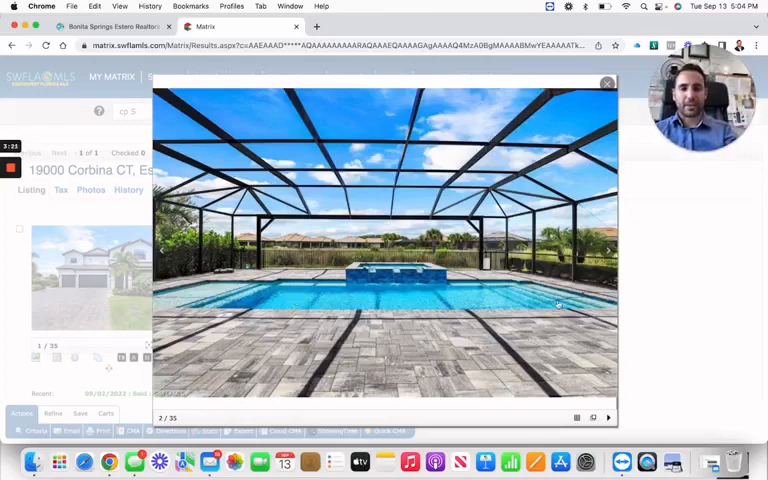
{"action": "left_click", "coordinate": [609, 250]}
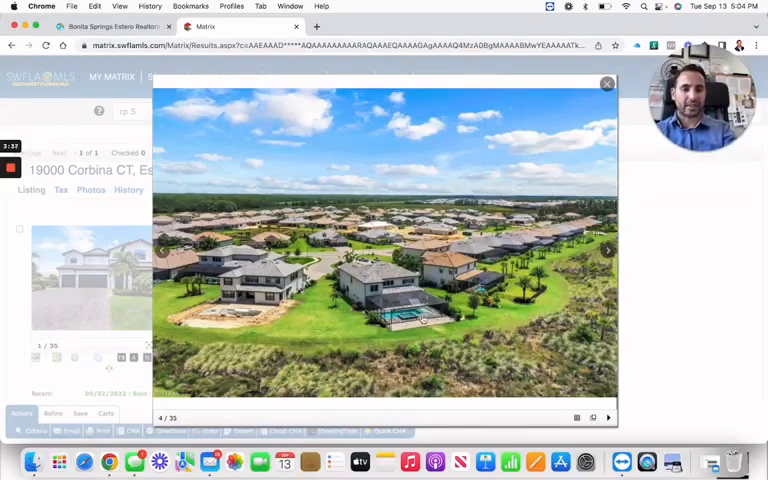
{"action": "mouse_move", "coordinate": [411, 333]}
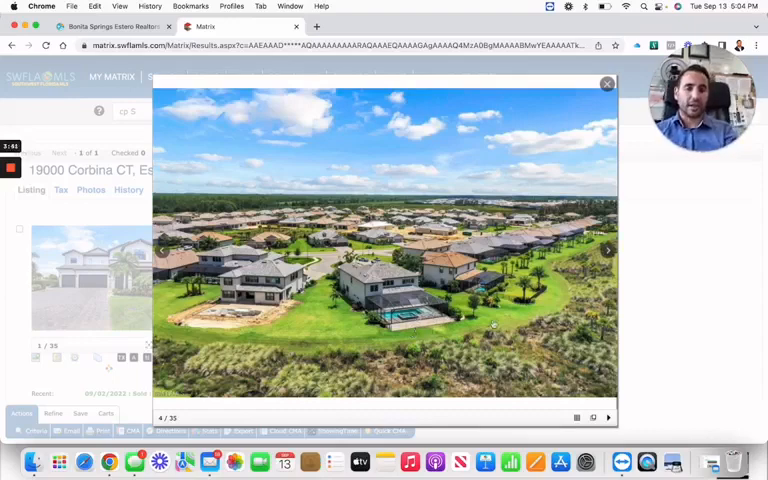
{"action": "left_click", "coordinate": [163, 250]}
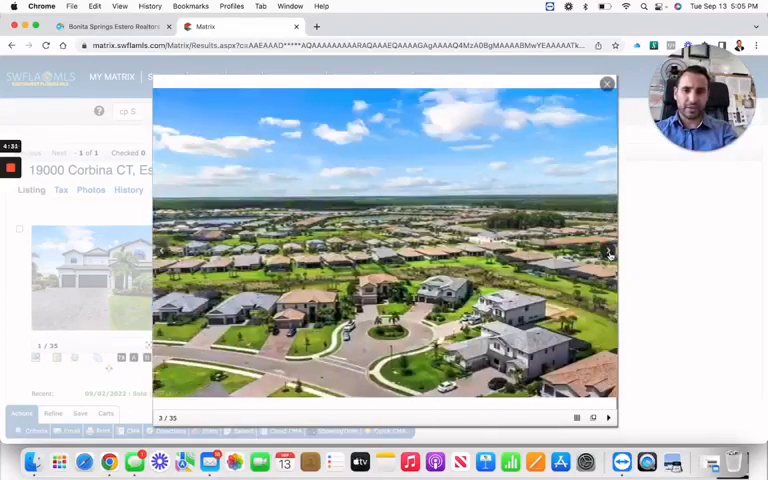
Page past the front exterior to the living room interior photo
{"action": "left_click", "coordinate": [608, 251]}
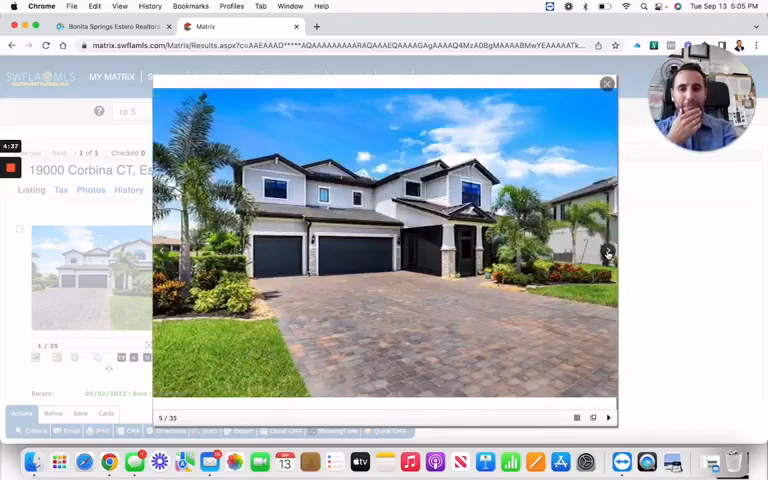
{"action": "left_click", "coordinate": [608, 250]}
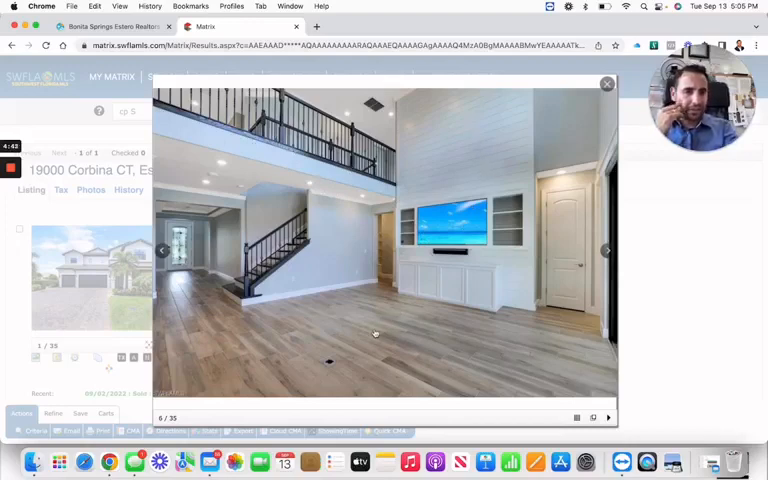
{"action": "mouse_move", "coordinate": [424, 331]}
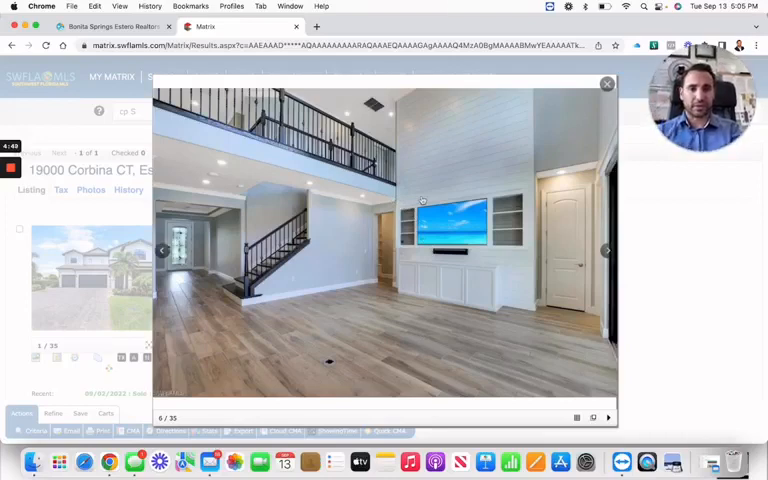
{"action": "mouse_move", "coordinate": [502, 205]}
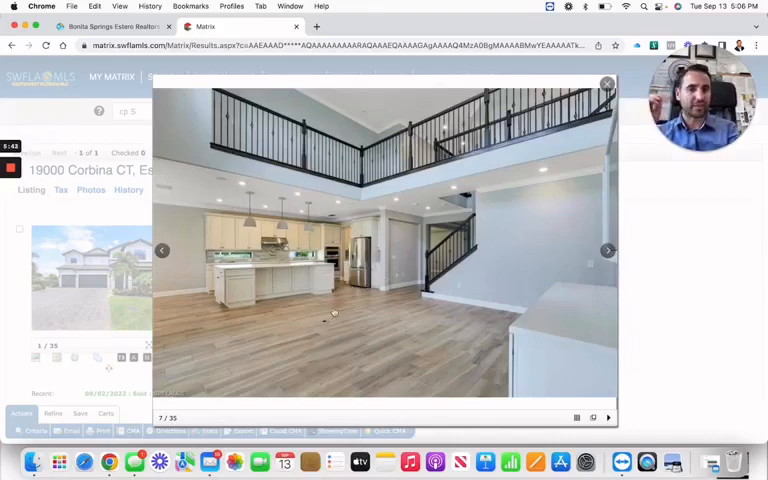
{"action": "mouse_move", "coordinate": [510, 145]}
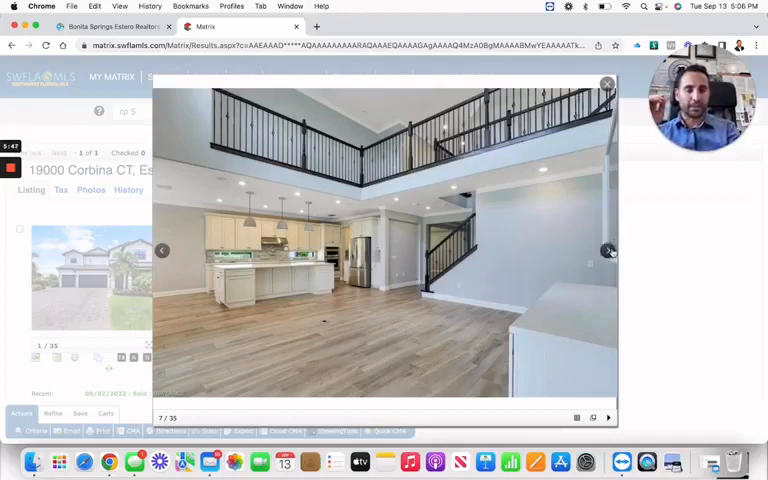
Advance through interior shots to photo 14 of 35, the empty room with tray ceiling
{"action": "left_click", "coordinate": [609, 250]}
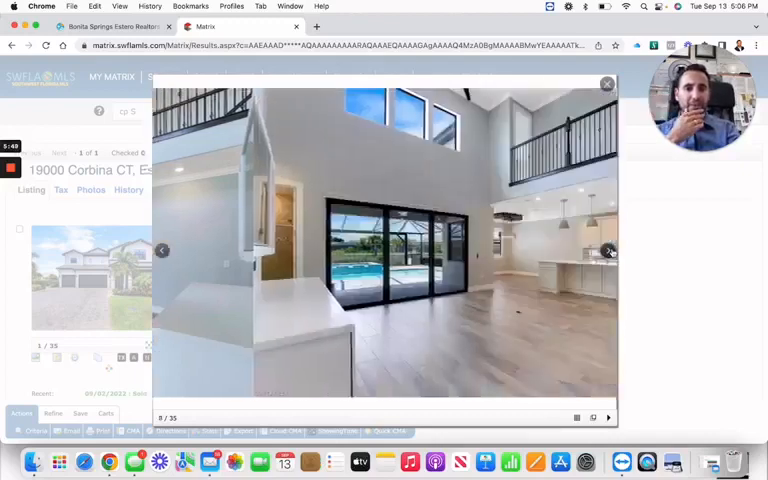
{"action": "left_click", "coordinate": [608, 250]}
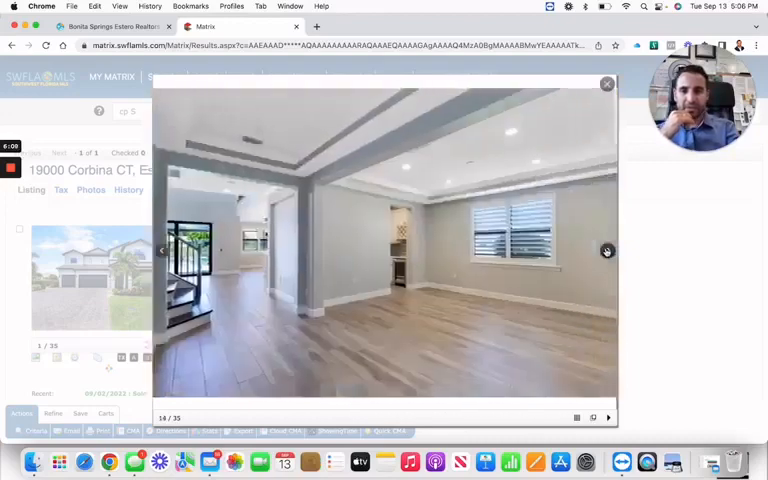
Flip through bedroom and bathroom photos, back up once, and land on photo 29, an empty bedroom
{"action": "left_click", "coordinate": [607, 250]}
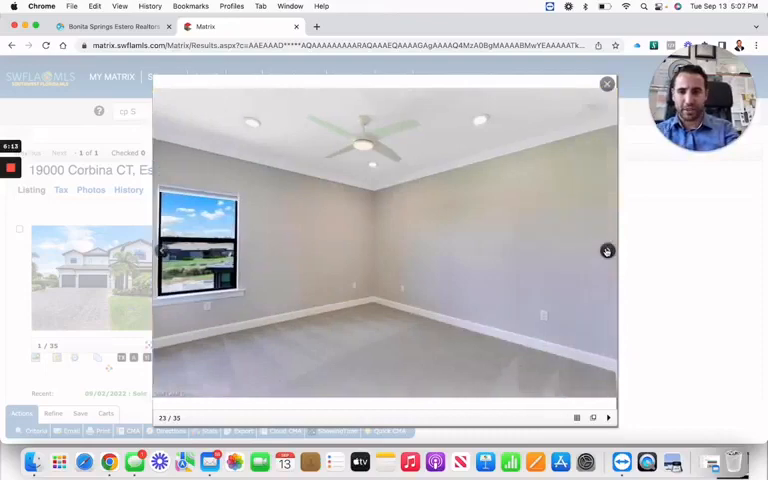
{"action": "left_click", "coordinate": [606, 250]}
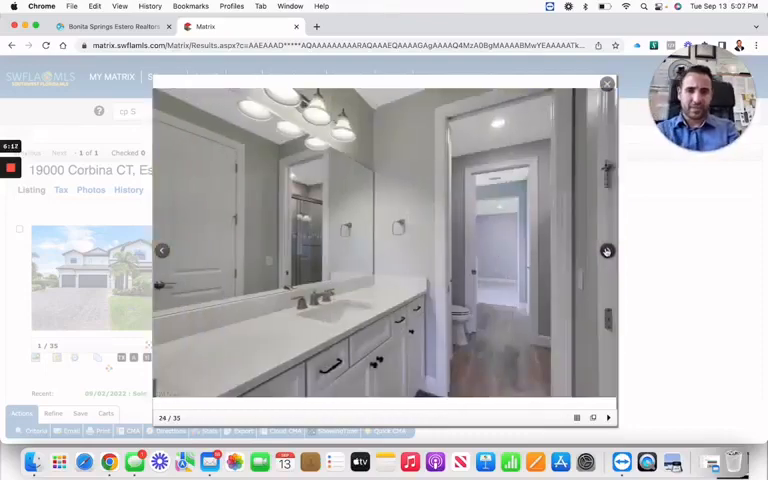
{"action": "left_click", "coordinate": [607, 250]}
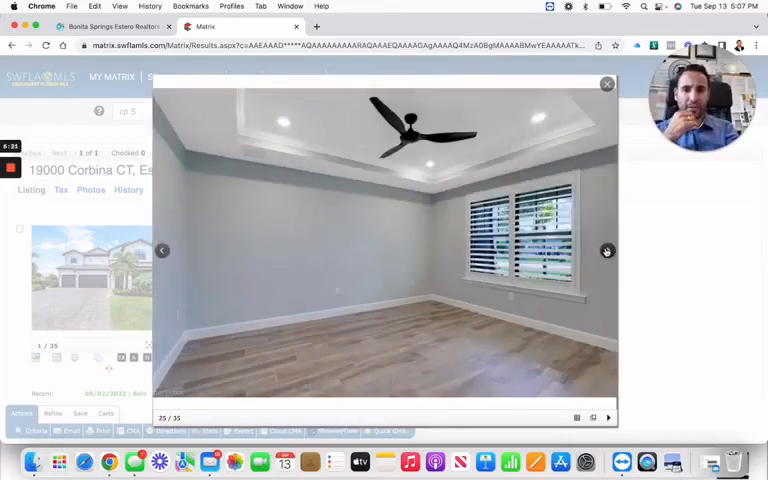
{"action": "left_click", "coordinate": [607, 250]}
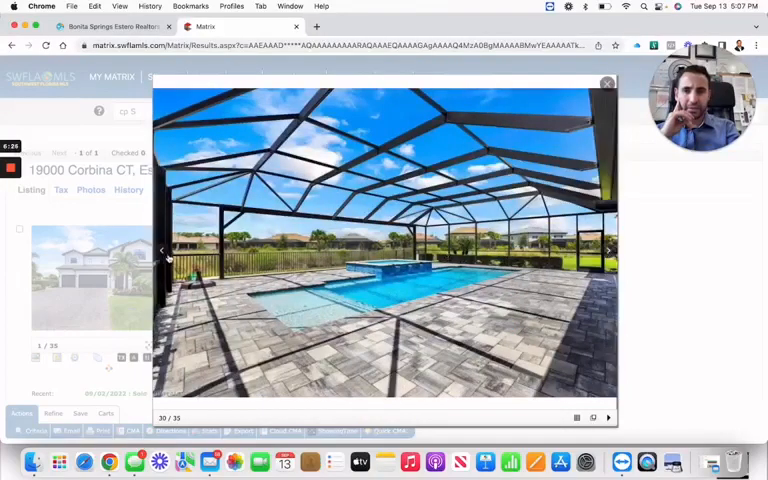
{"action": "left_click", "coordinate": [608, 250]}
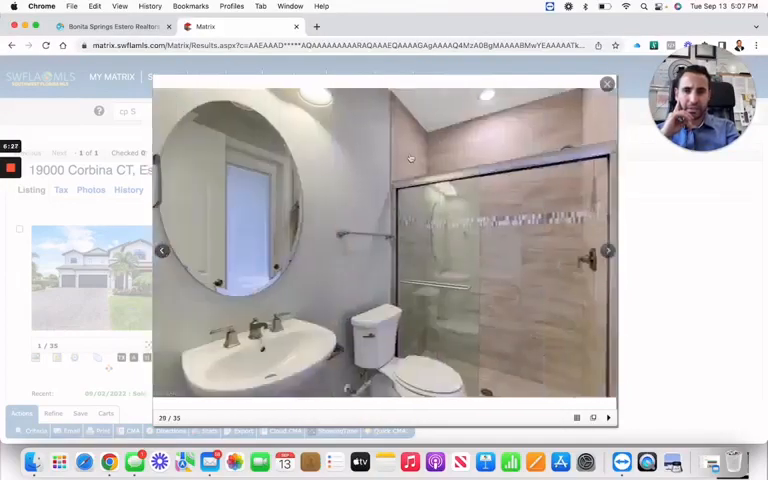
{"action": "left_click", "coordinate": [608, 250]}
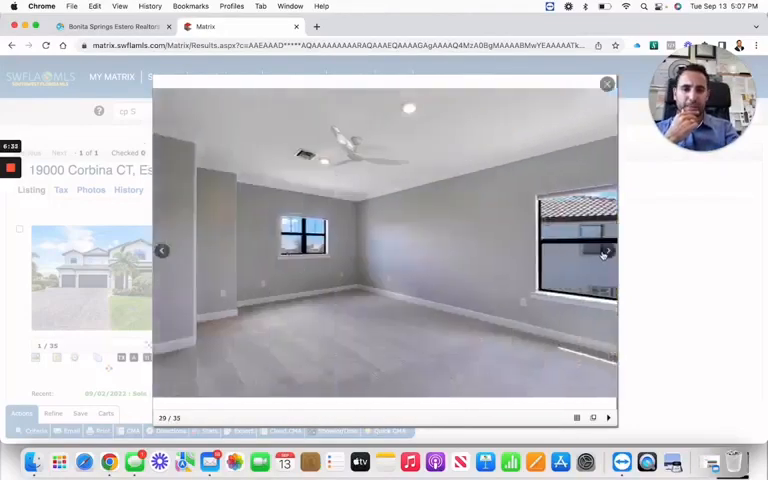
Advance to the screened pool photo beside the house
{"action": "left_click", "coordinate": [607, 250]}
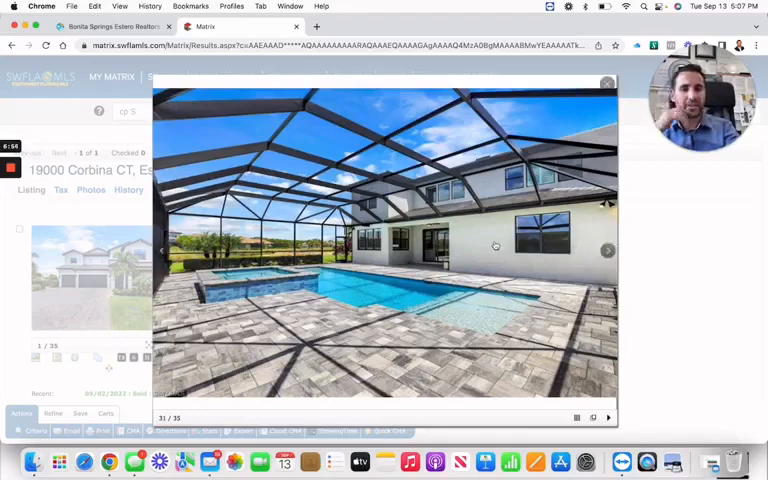
{"action": "mouse_move", "coordinate": [461, 237]}
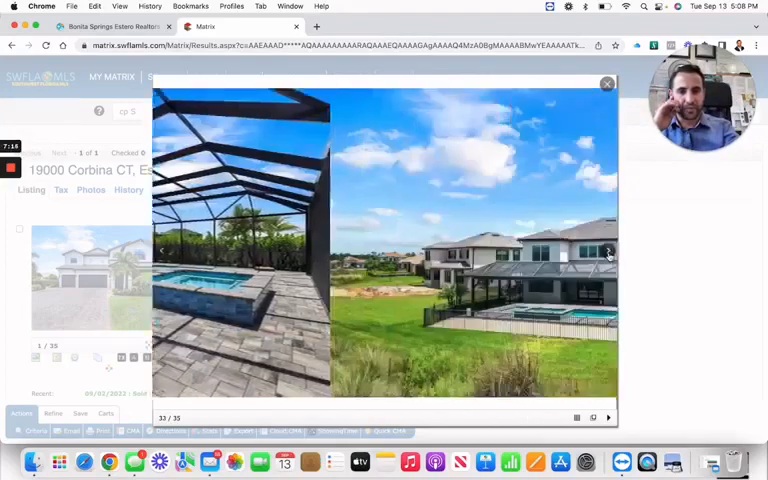
View the community amenities aerial, close the viewer, and reopen the listing gallery from its thumbnail
{"action": "left_click", "coordinate": [608, 250]}
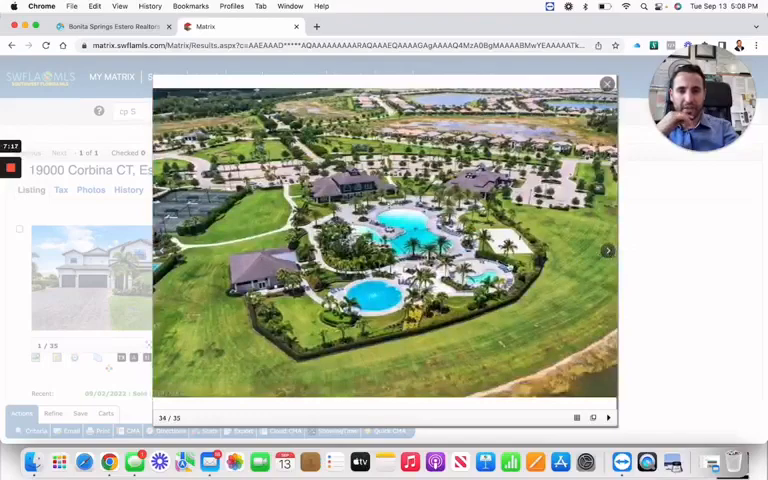
{"action": "left_click", "coordinate": [607, 84]}
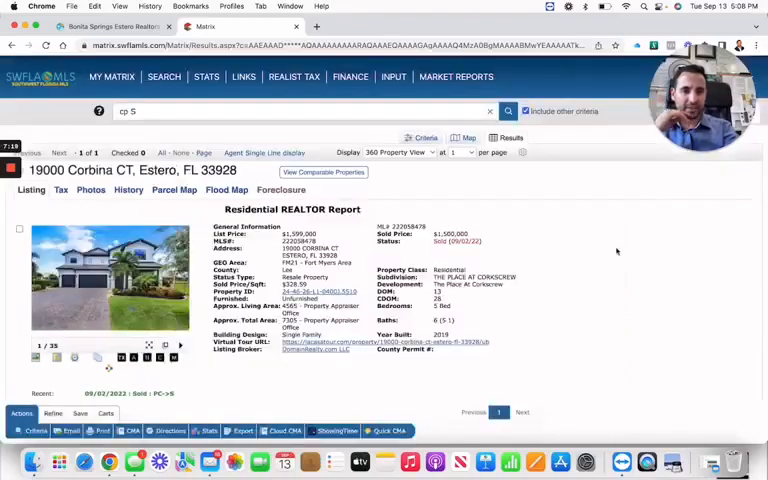
{"action": "left_click", "coordinate": [110, 280]}
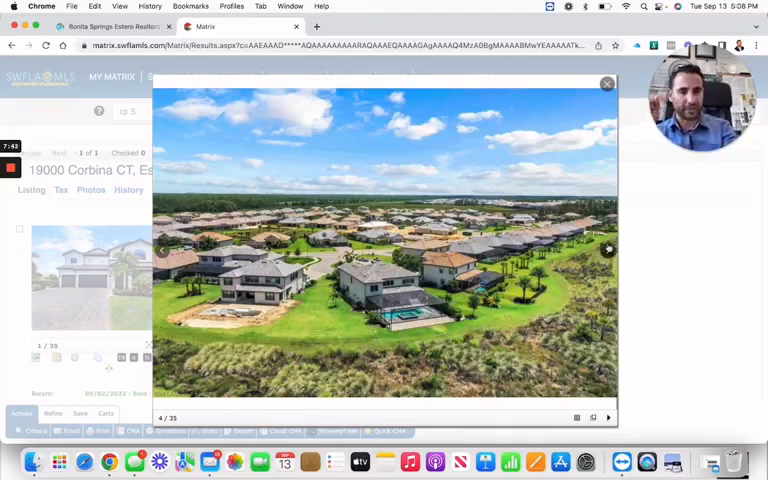
Skip through living, kitchen and bedroom shots to photo 17, the laundry and bathroom view
{"action": "left_click", "coordinate": [608, 250]}
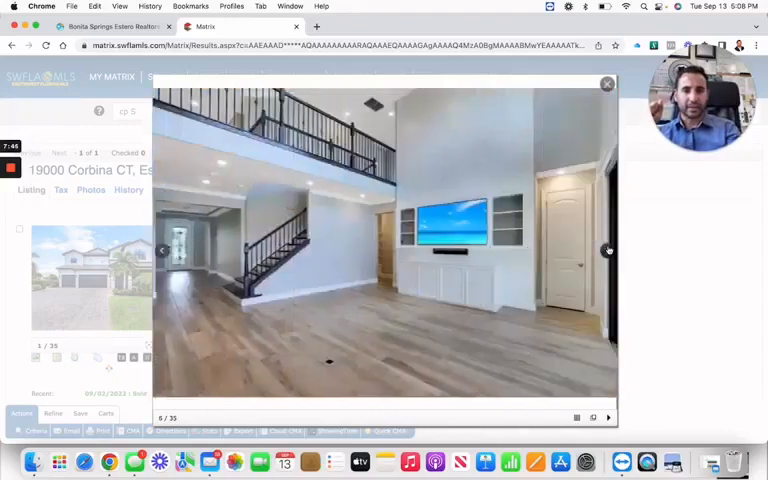
{"action": "left_click", "coordinate": [608, 250]}
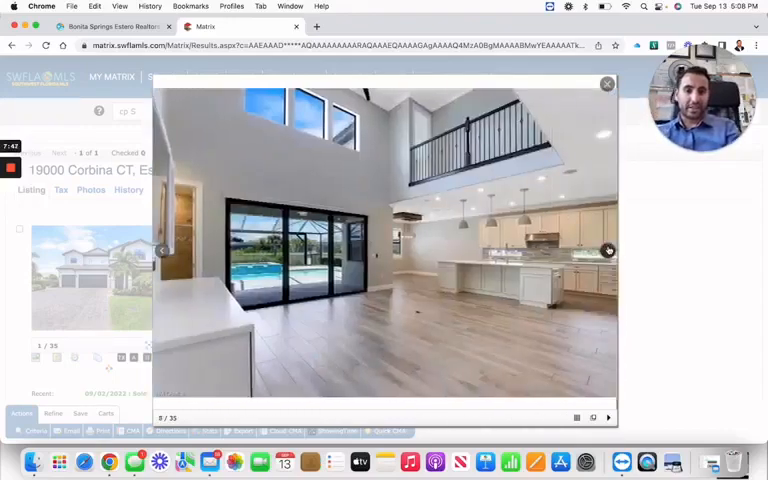
{"action": "left_click", "coordinate": [608, 250]}
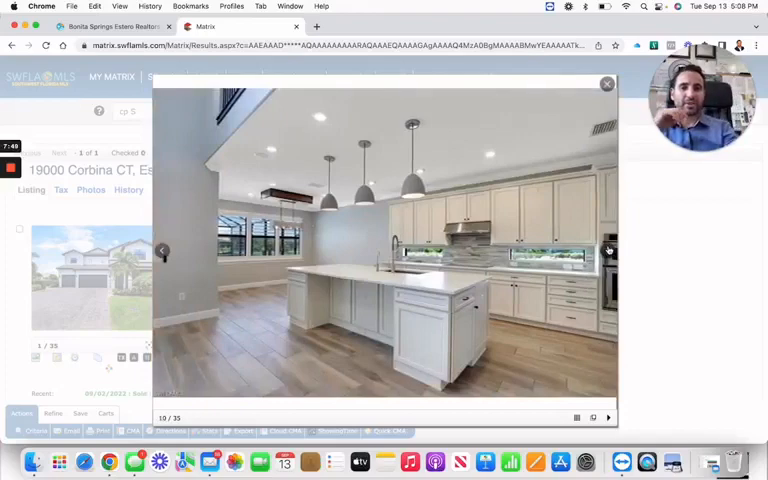
{"action": "left_click", "coordinate": [608, 250]}
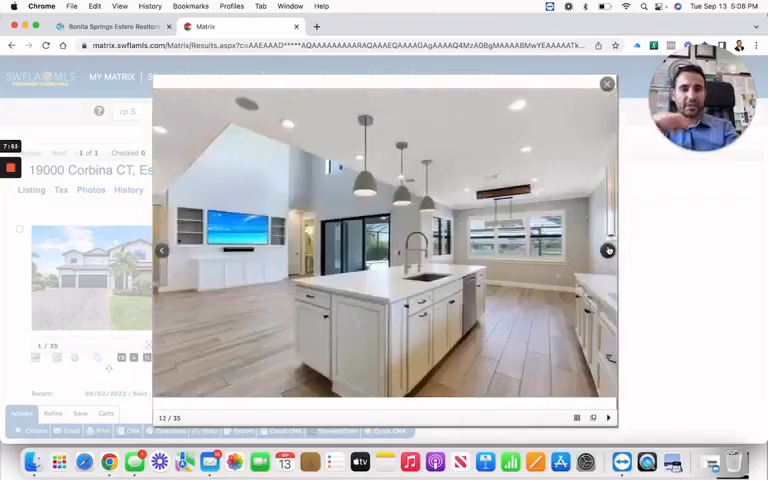
{"action": "left_click", "coordinate": [608, 250]}
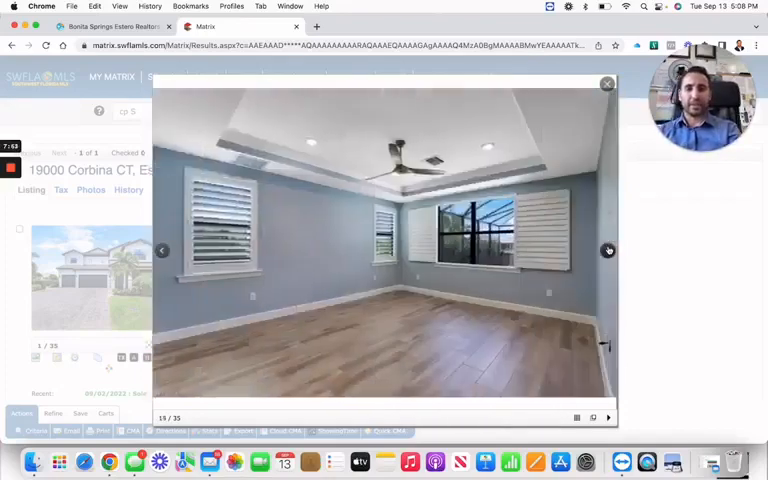
{"action": "left_click", "coordinate": [608, 250]}
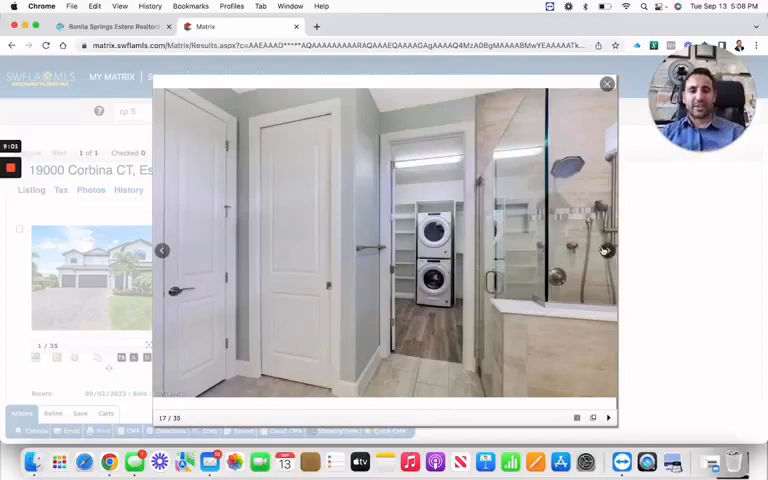
{"action": "mouse_move", "coordinate": [162, 190]}
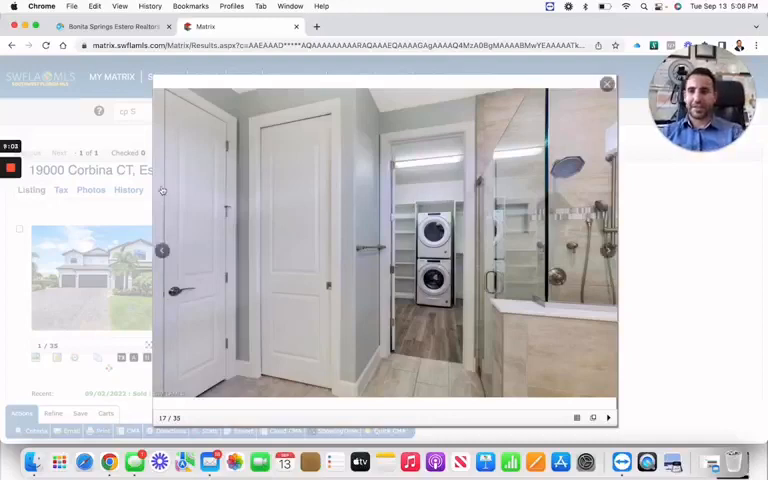